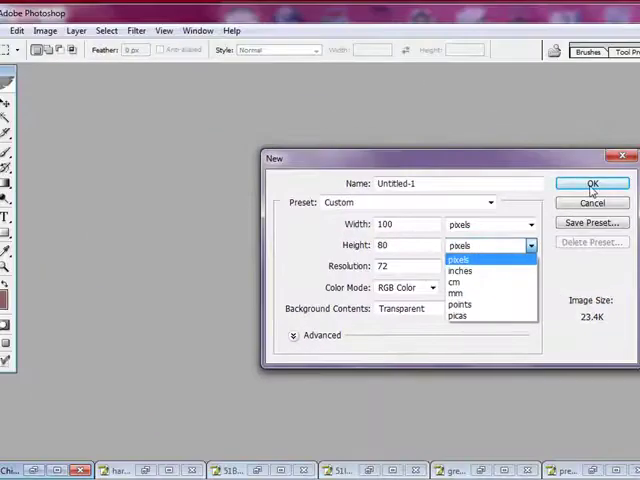
Create the new 100 by 80 pixel transparent document and move its window aside
left_click(460, 244)
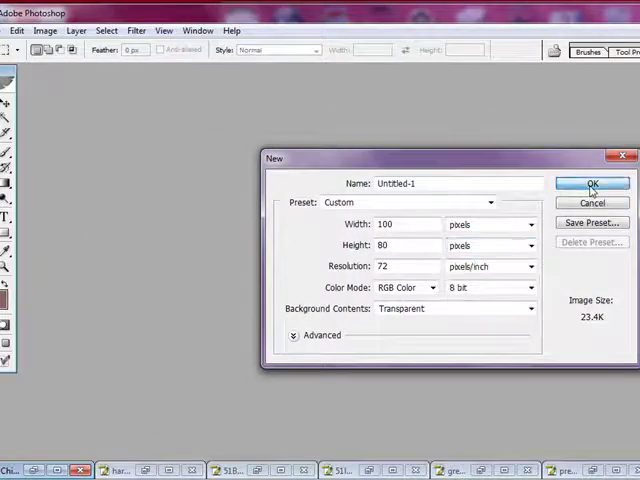
left_click(590, 184)
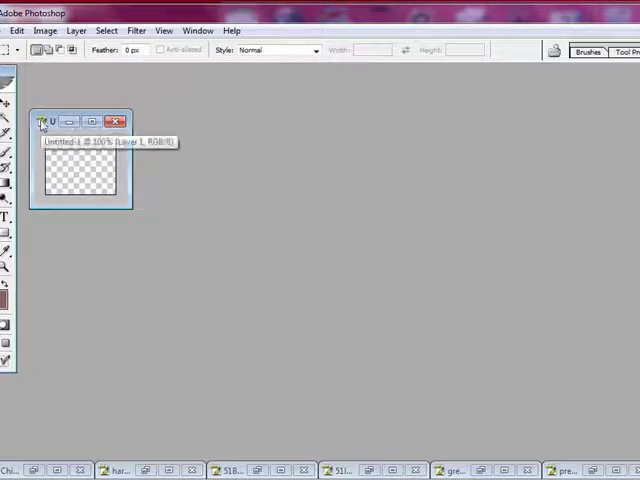
mouse_move(50, 122)
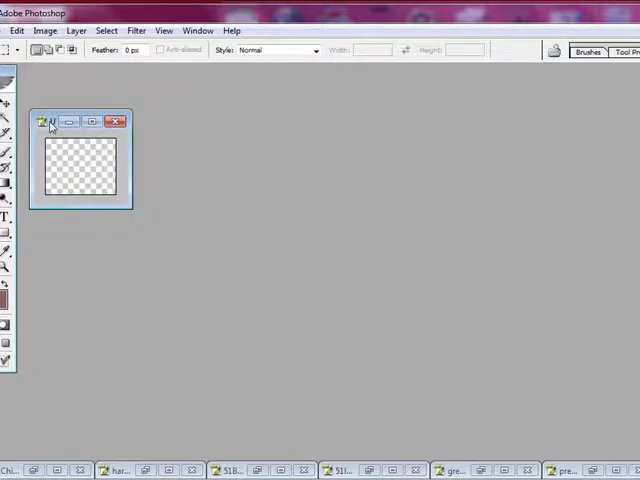
left_click(60, 120)
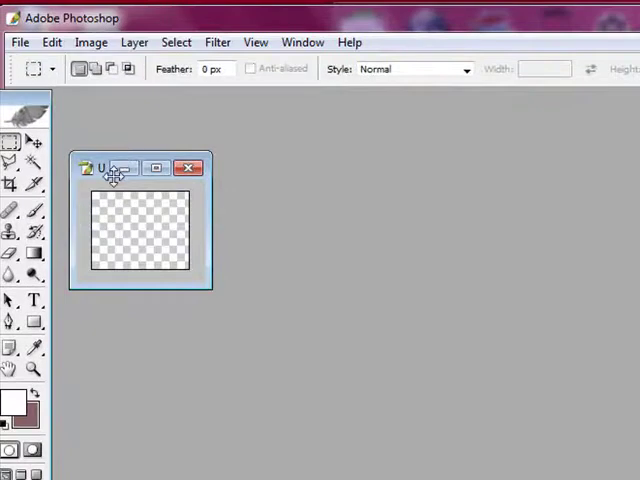
left_click_drag(112, 168, 500, 292)
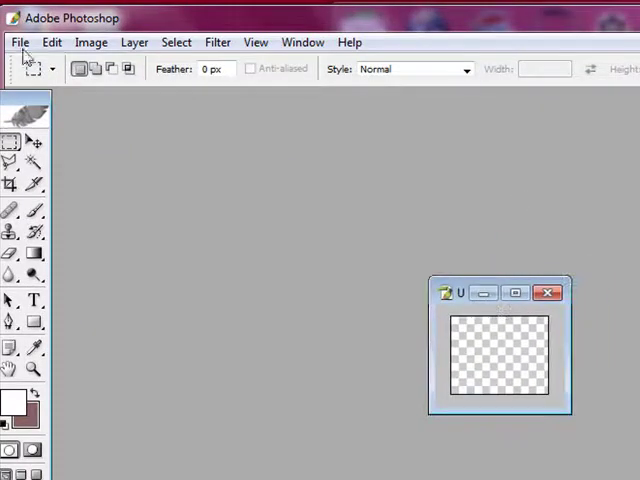
Resize the image to 400 pixels wide with proportions constrained, giving 400 by 320
left_click(92, 42)
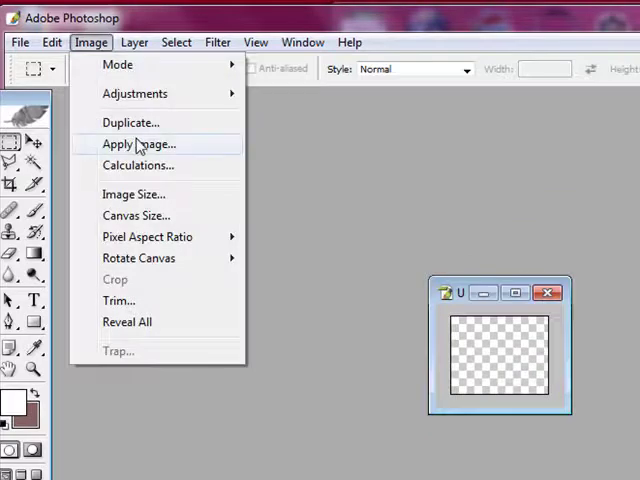
left_click(132, 194)
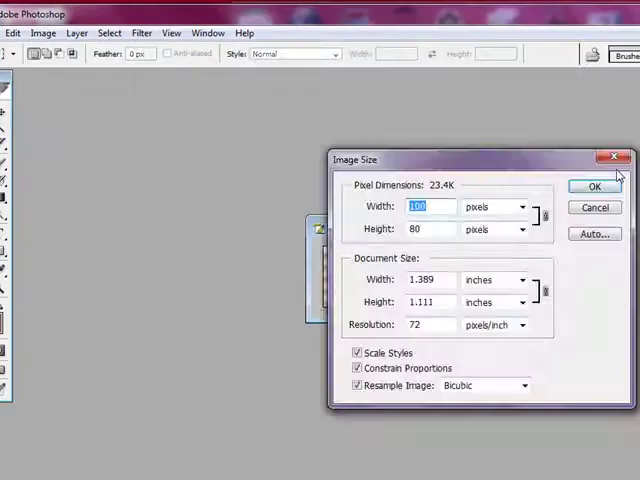
type("400")
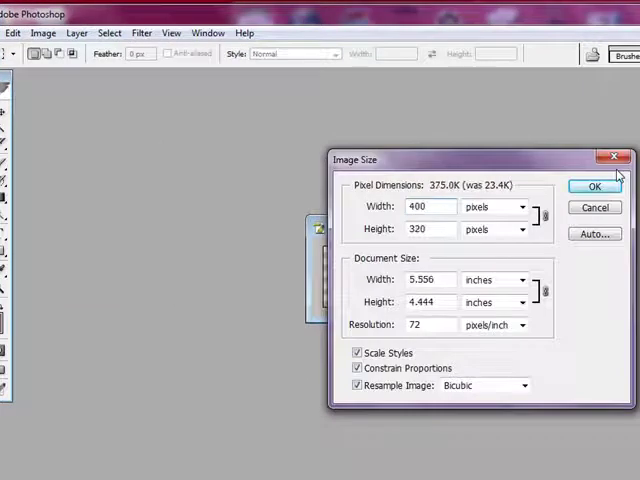
left_click(428, 206)
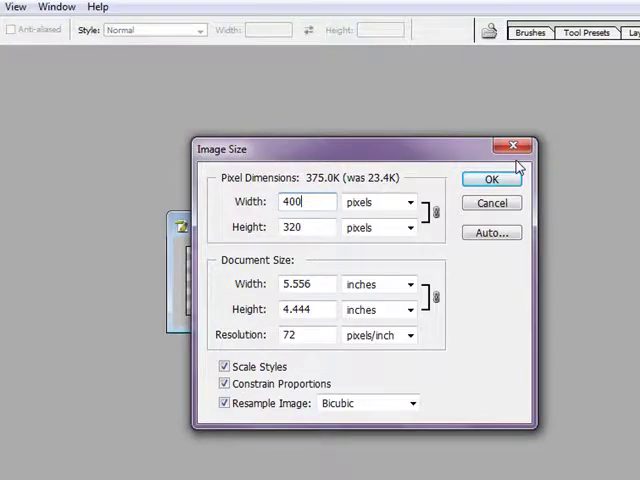
left_click(490, 180)
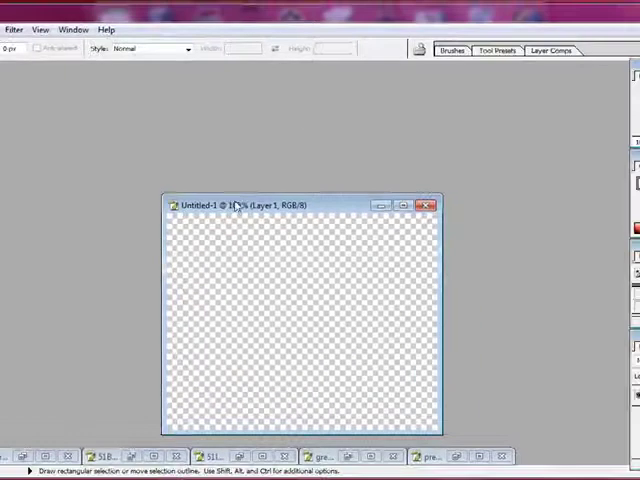
left_click_drag(230, 204, 248, 124)
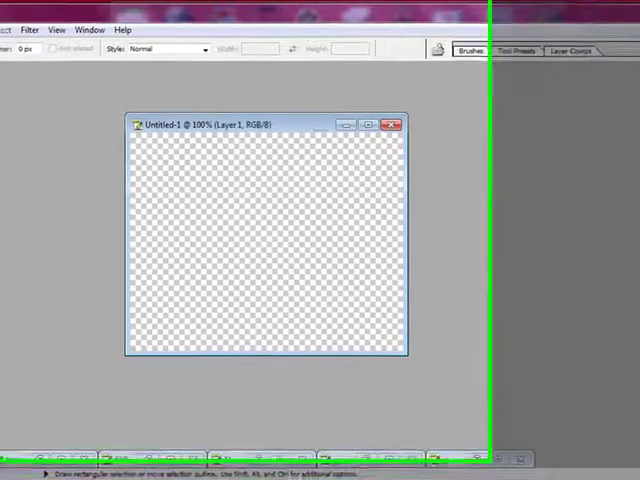
Fill the canvas with hot pink #FF0084, then fill a new layer with black
left_click(36, 32)
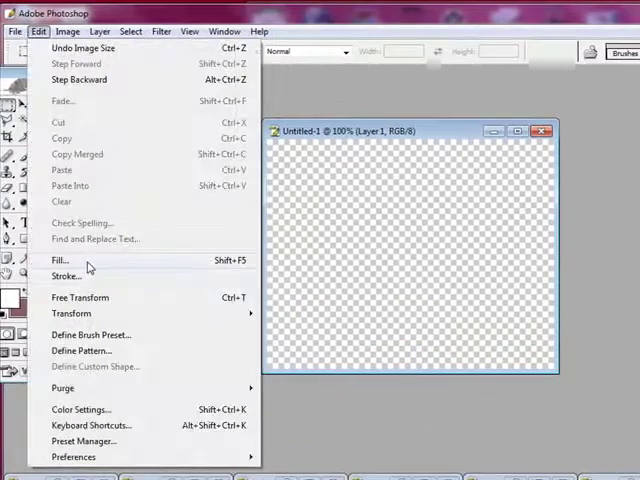
left_click(60, 260)
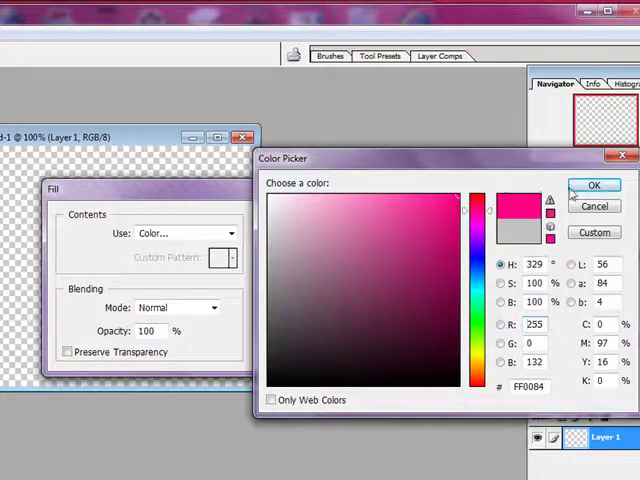
left_click(594, 184)
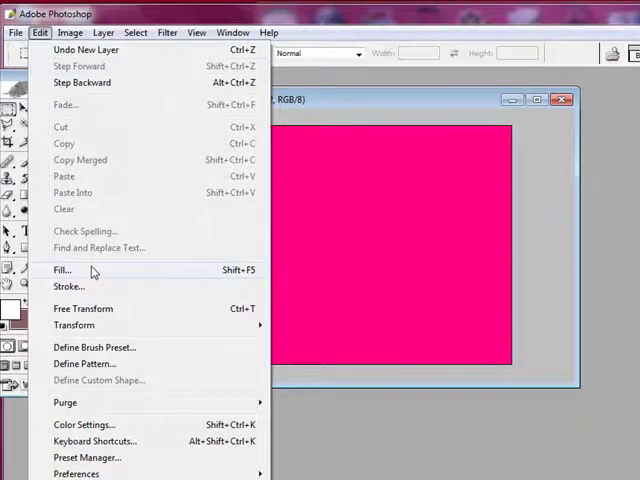
left_click(62, 270)
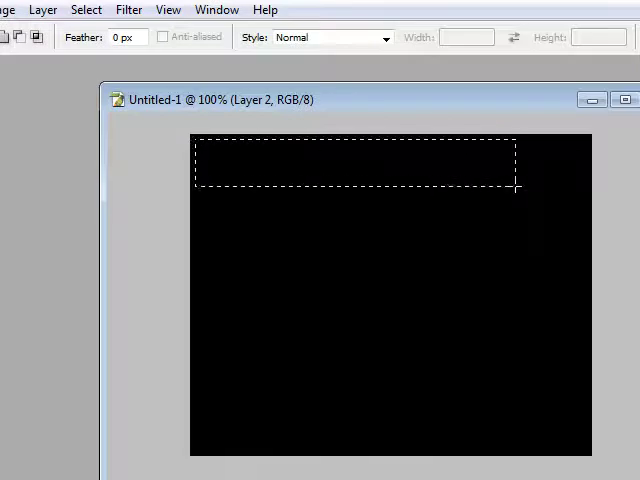
Clear the black layer's centre to leave a border and apply an Inner Bevel layer style
left_click_drag(512, 186, 588, 448)
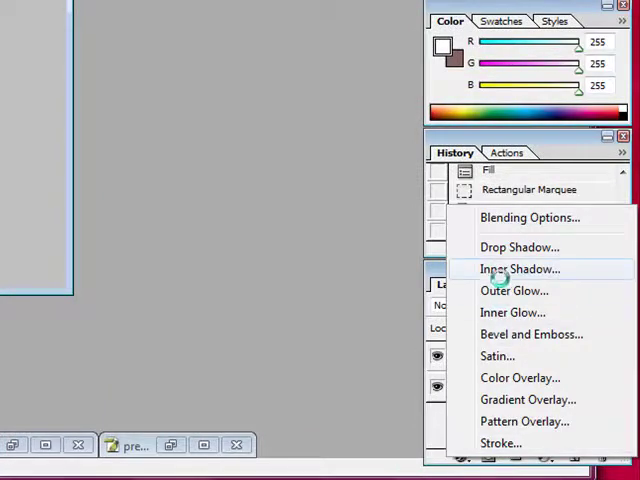
left_click(520, 246)
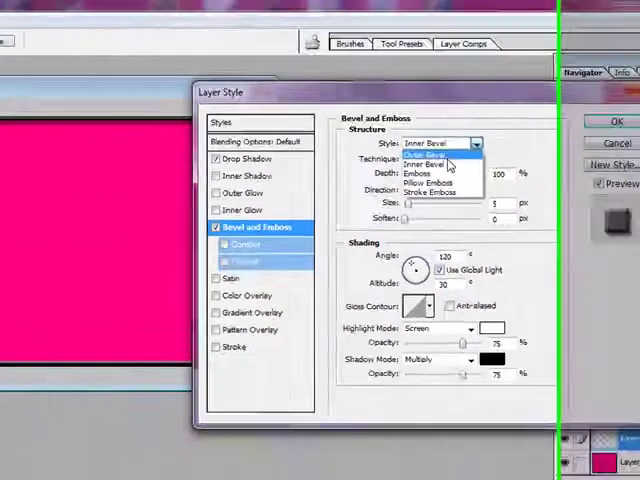
left_click(420, 172)
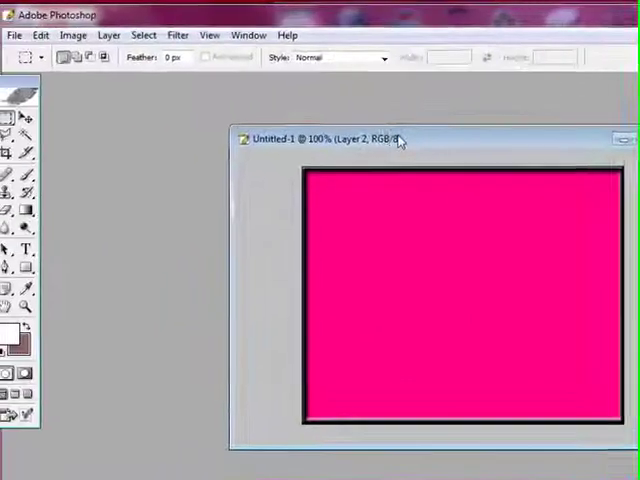
Open avatar picture 1 from the Avi pics folder for placing onto the icon
left_click(16, 36)
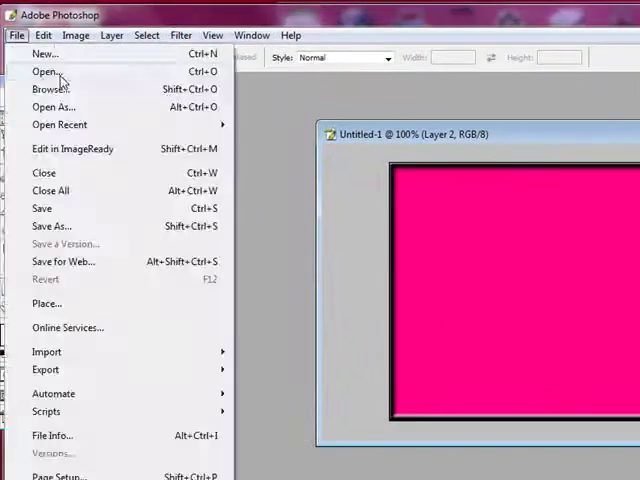
left_click(46, 72)
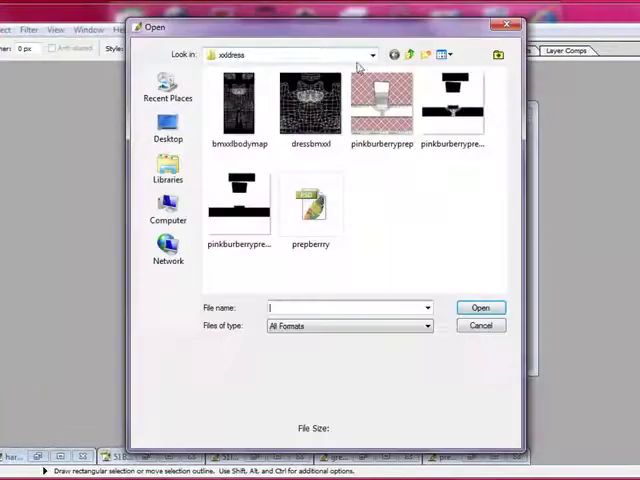
left_click(372, 54)
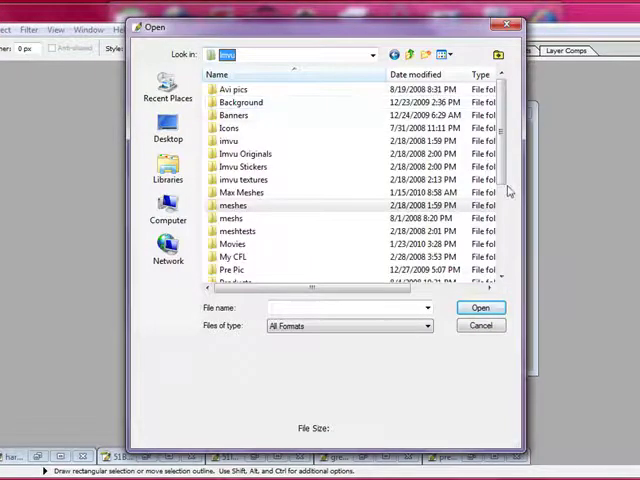
left_click(232, 90)
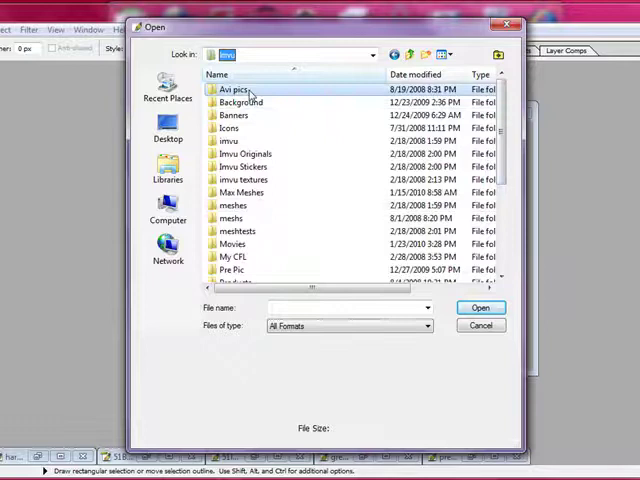
double_click(236, 88)
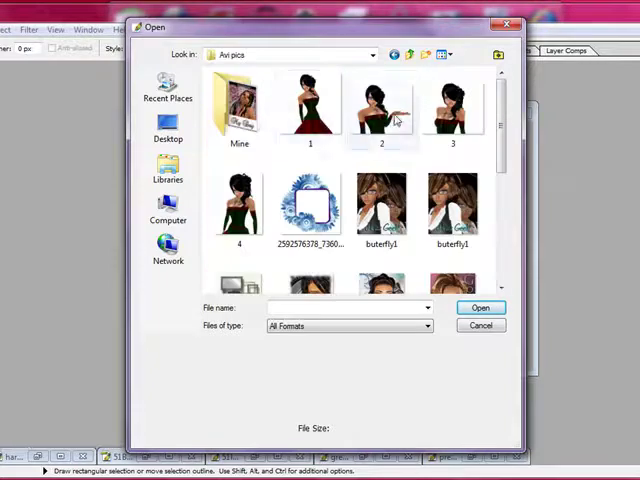
left_click(310, 108)
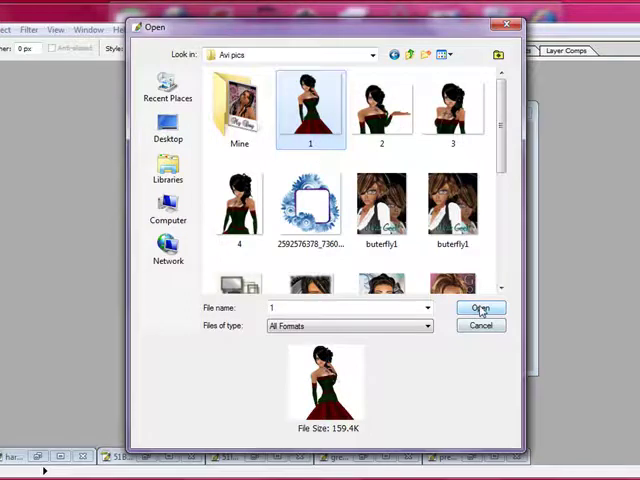
left_click(480, 308)
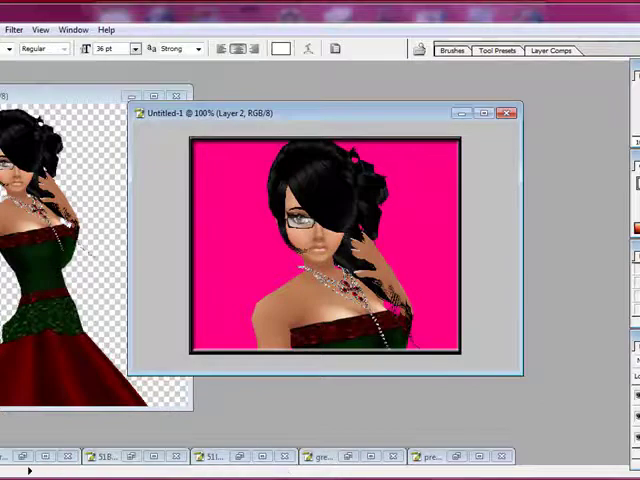
Type 'Goddess' across the lower part of the icon and choose a larger font size
left_click(234, 312)
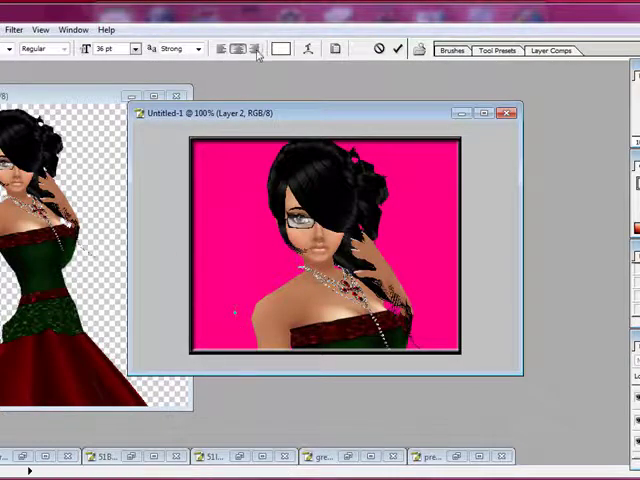
left_click(284, 48)
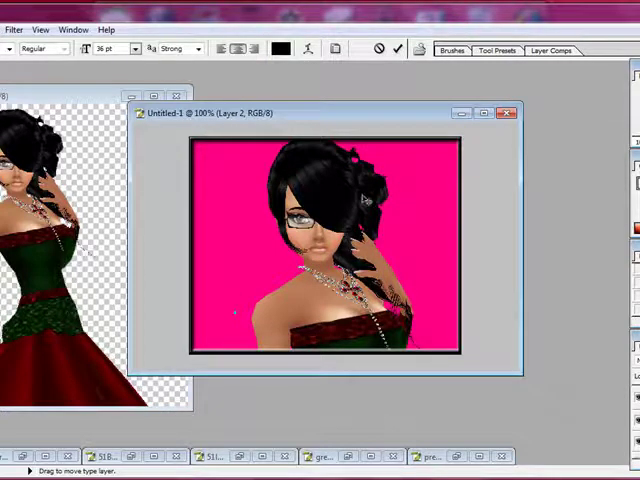
type("Goddess")
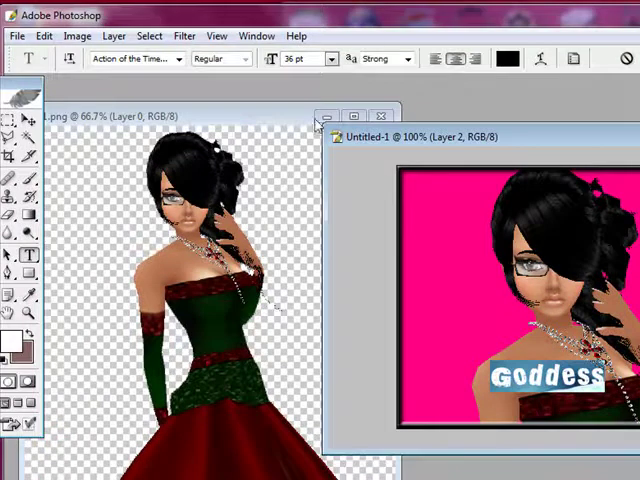
left_click(332, 58)
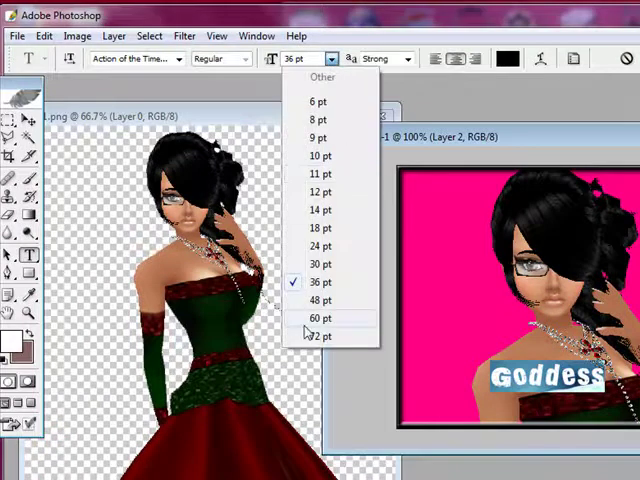
left_click(318, 318)
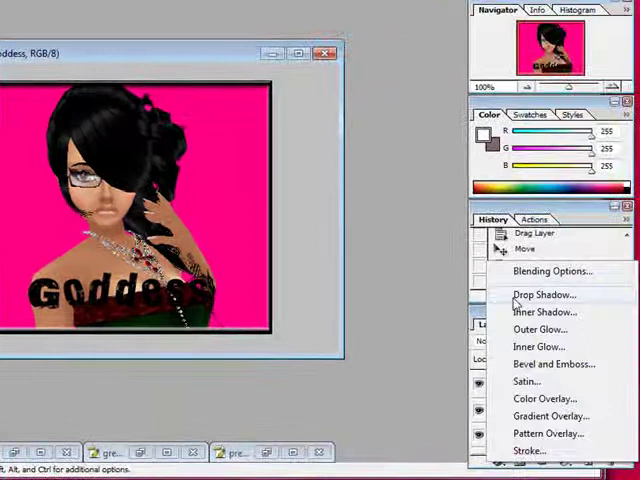
Apply drop shadow, bevel and emboss, and a white satin effect to the Goddess text
left_click(544, 294)
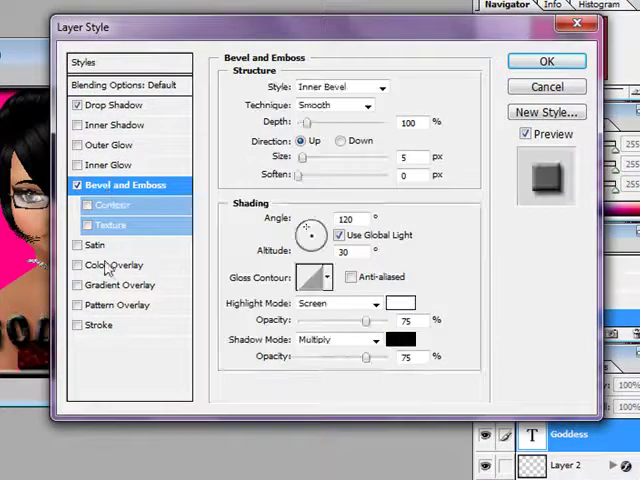
left_click(96, 244)
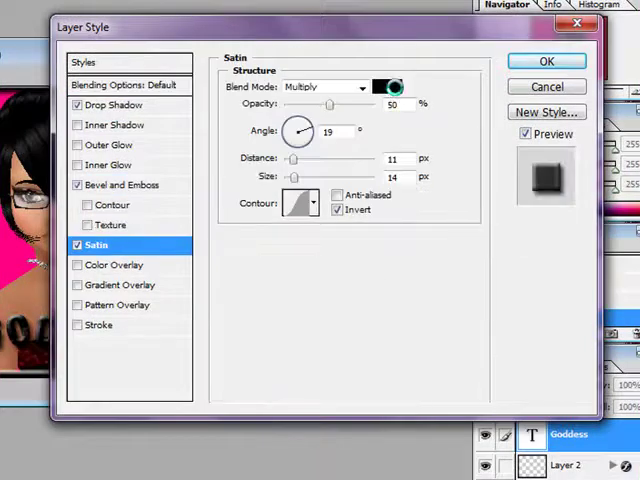
left_click(388, 88)
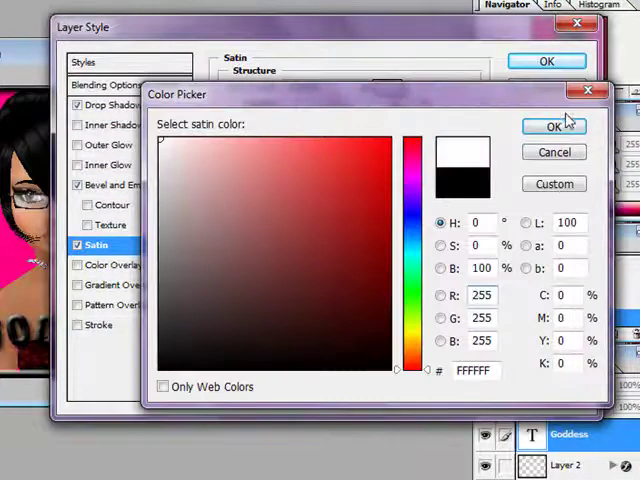
left_click(554, 126)
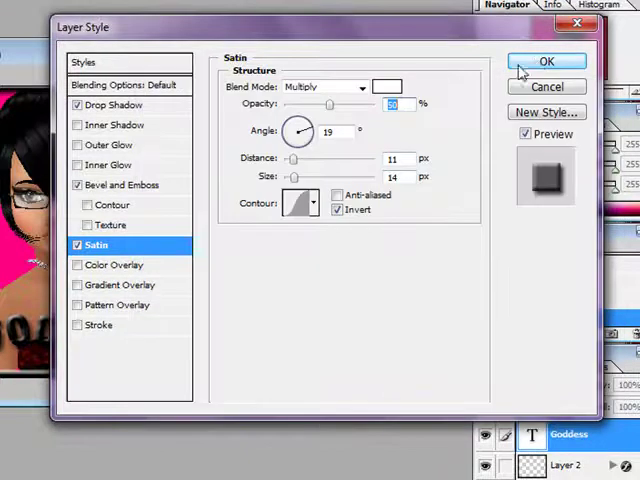
left_click(546, 60)
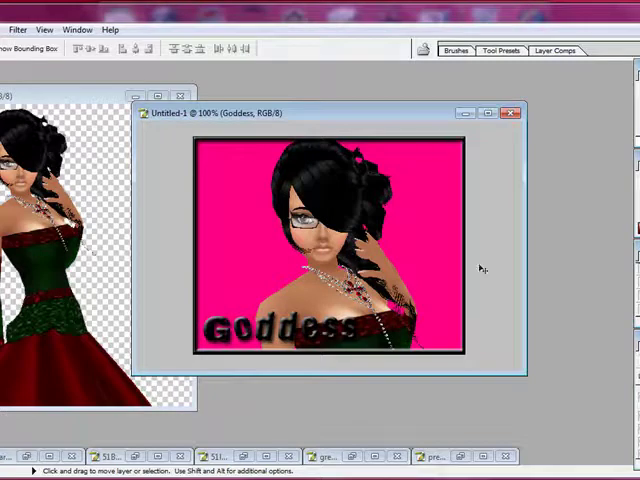
mouse_move(480, 268)
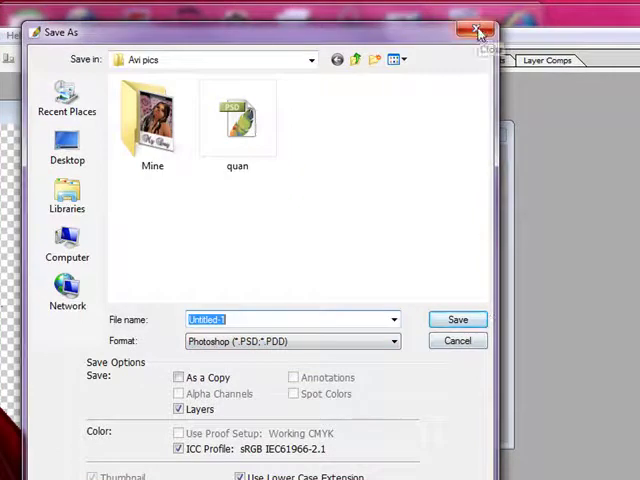
mouse_move(478, 32)
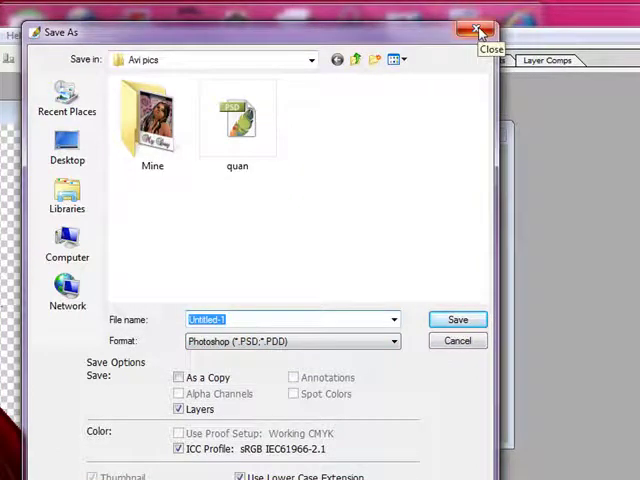
left_click(478, 32)
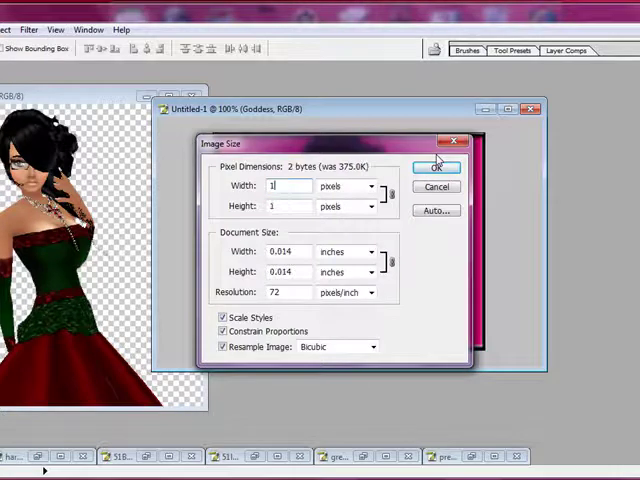
Shrink the finished icon back down to its small pixel dimensions via Image Size
left_click(436, 168)
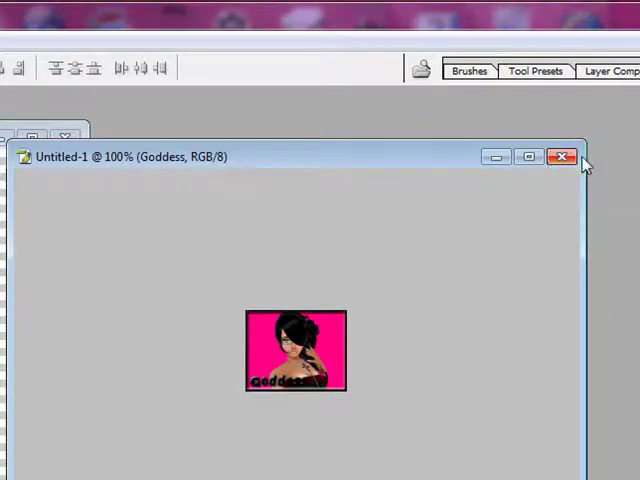
mouse_move(562, 156)
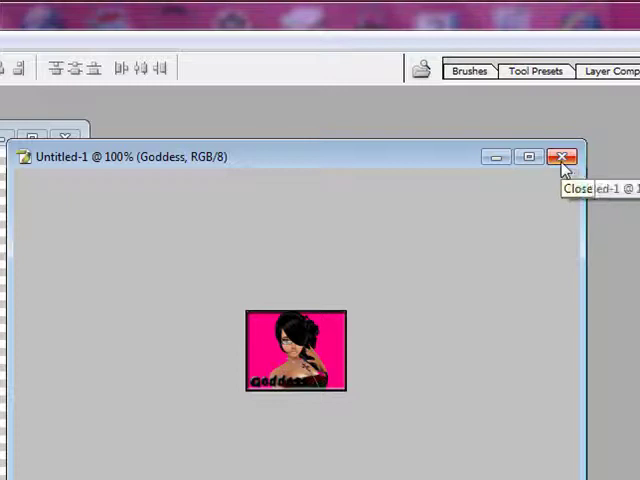
mouse_move(580, 244)
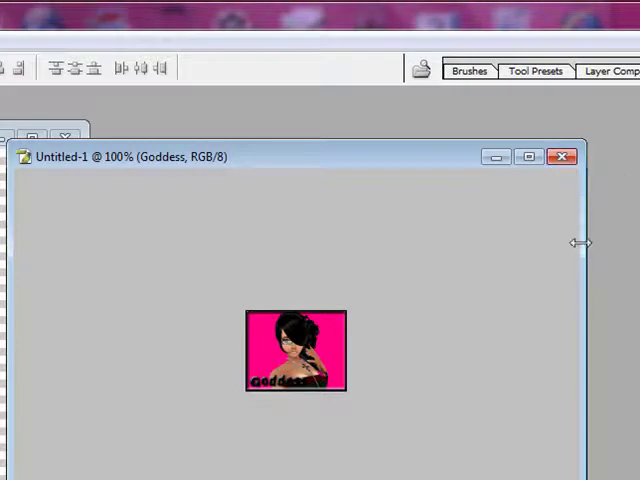
mouse_move(612, 258)
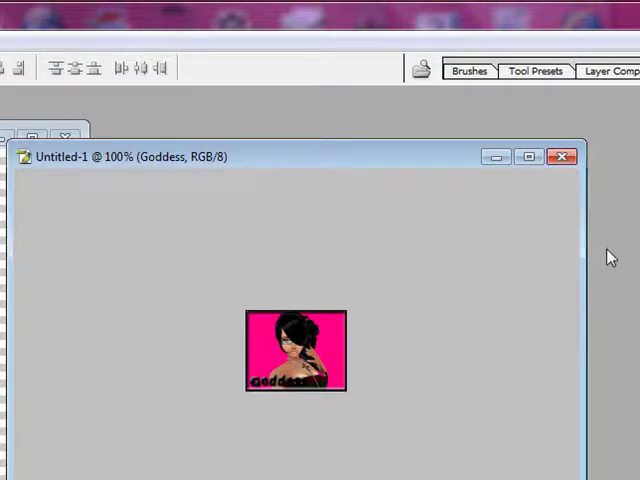